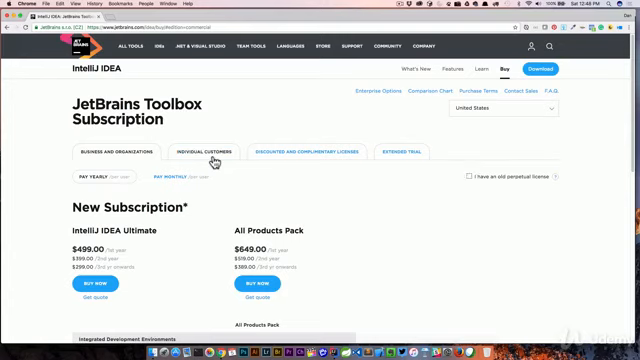
Step: Show Individual Customers yearly prices: IntelliJ IDEA Ultimate $149.00, All Products Pack $249.00
{"action": "left_click", "coordinate": [208, 152]}
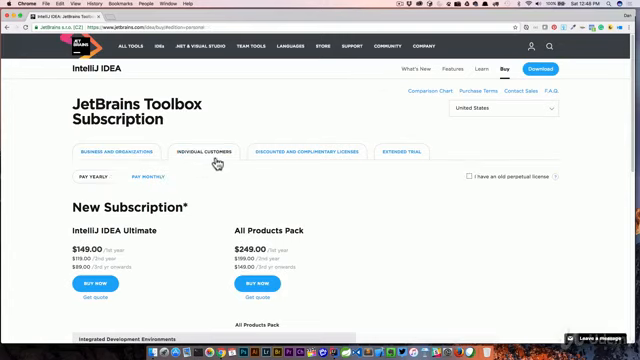
{"action": "scroll", "scroll_direction": "down", "scroll_amount": 3}
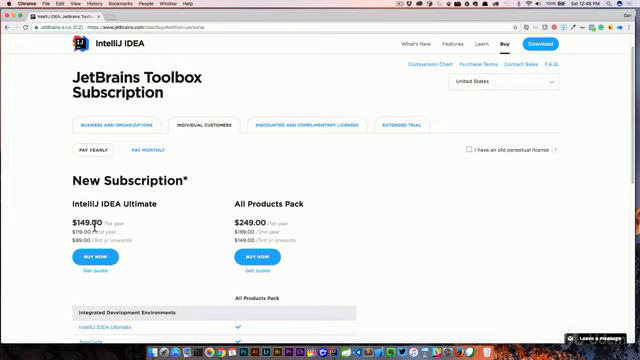
{"action": "mouse_move", "coordinate": [160, 212]}
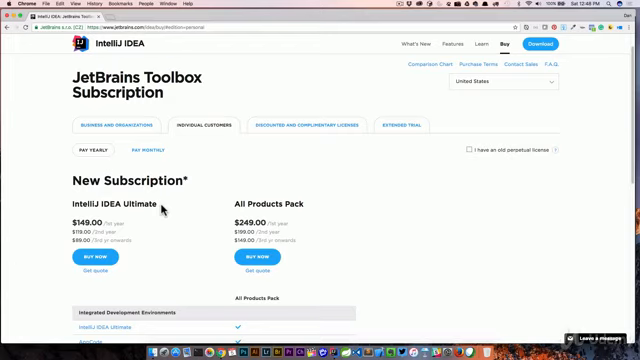
{"action": "mouse_move", "coordinate": [170, 152]}
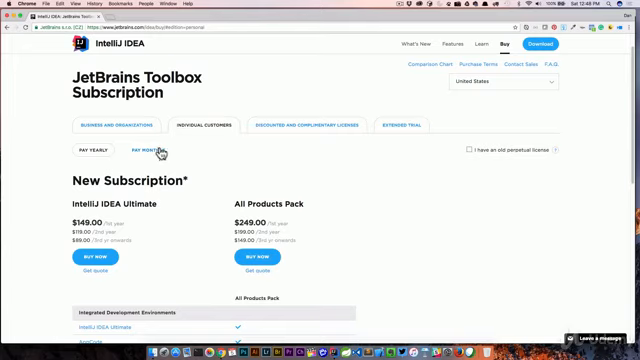
Step: Switch to IntelliJ IDEA with the Angular component file and reach the IntelliJ IDEA menu for preferences
{"action": "left_click", "coordinate": [148, 152]}
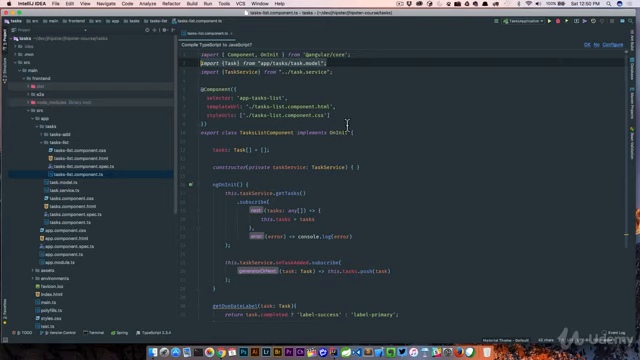
{"action": "left_click", "coordinate": [12, 6]}
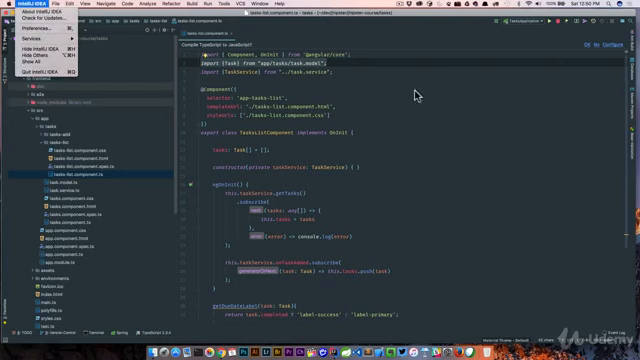